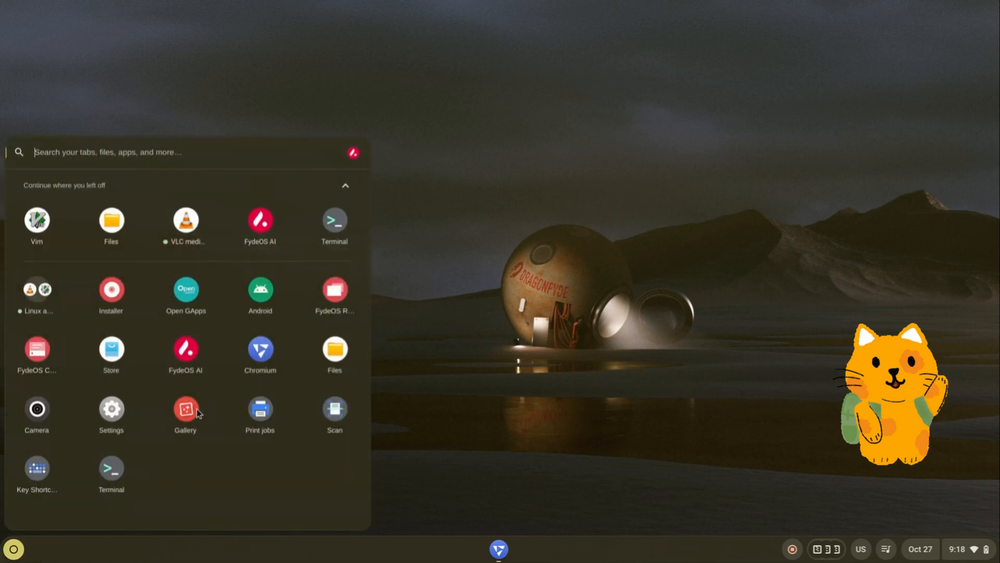
- View the system version and update information in Settings
click(111, 408)
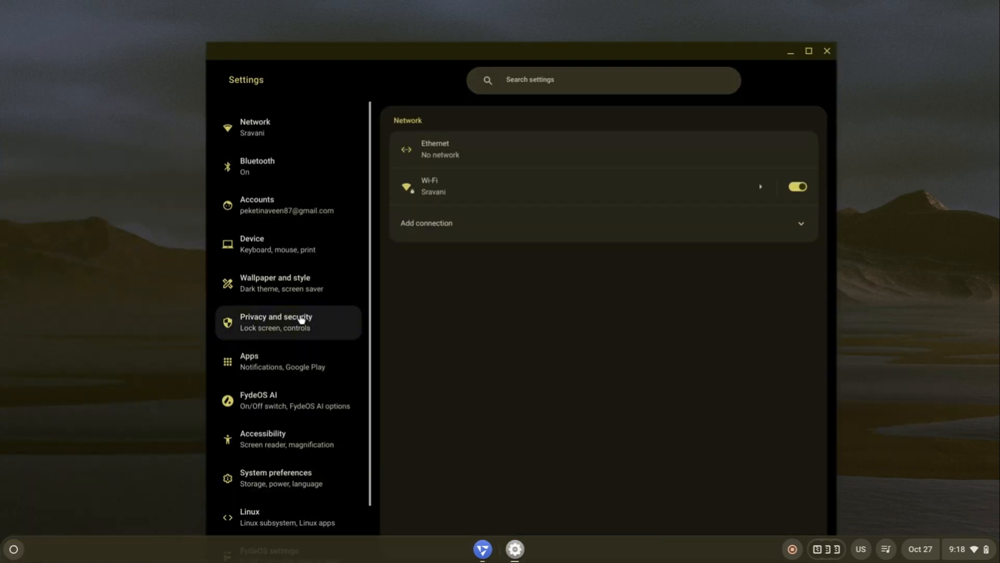
scroll(down, 3)
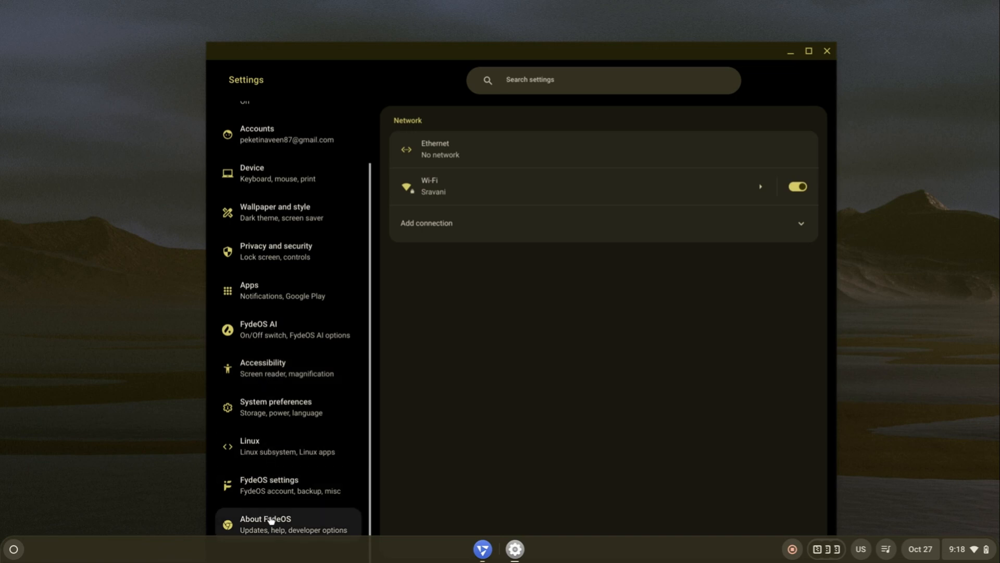
click(268, 484)
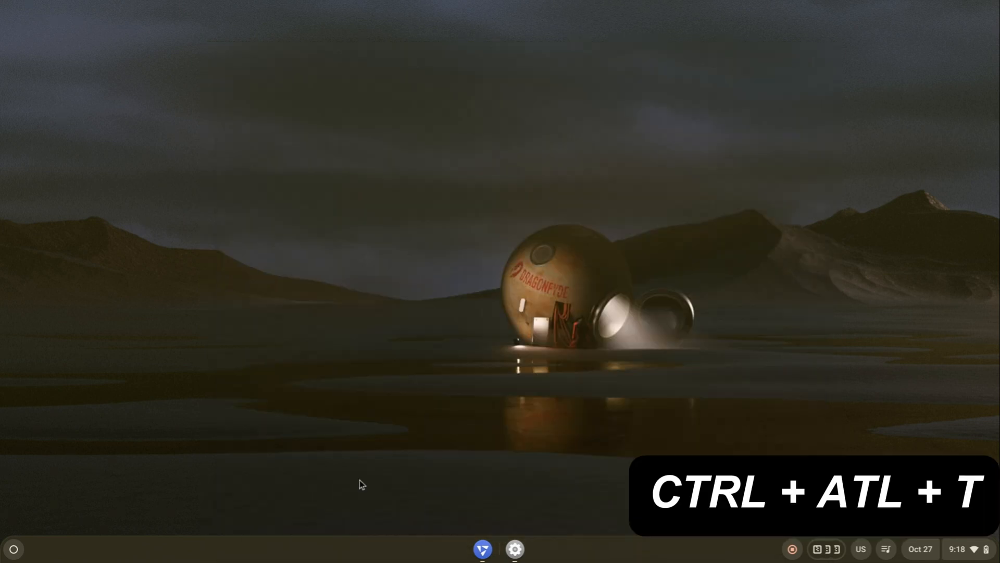
- Run /usr/sbin/crosssystem_mode-switch.sh disable-rootfs-verification in crosh and answer y to reboot
key(ctrl+alt+t)
text(shell -i)
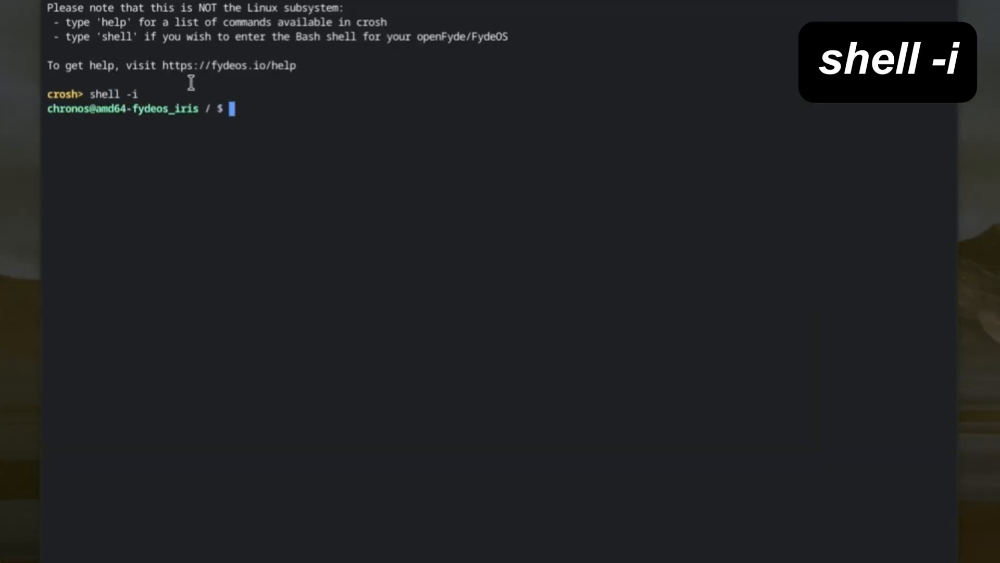
text(/)
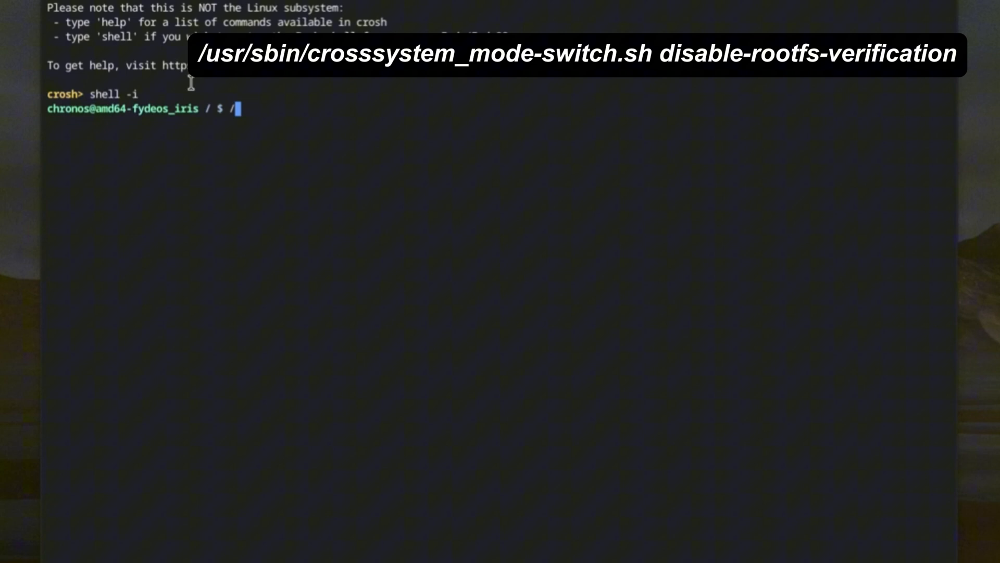
text(usr/sbin/)
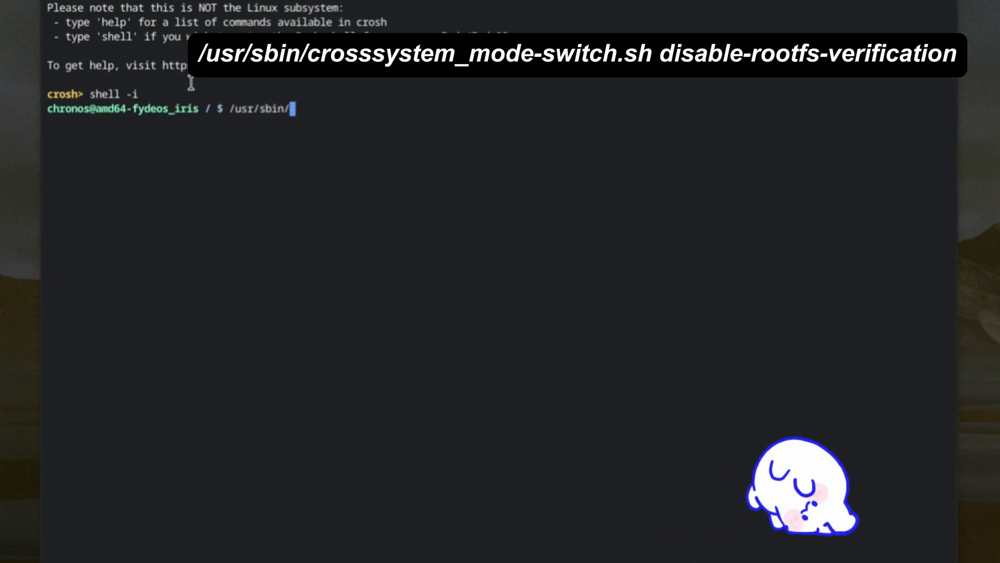
text(cross)
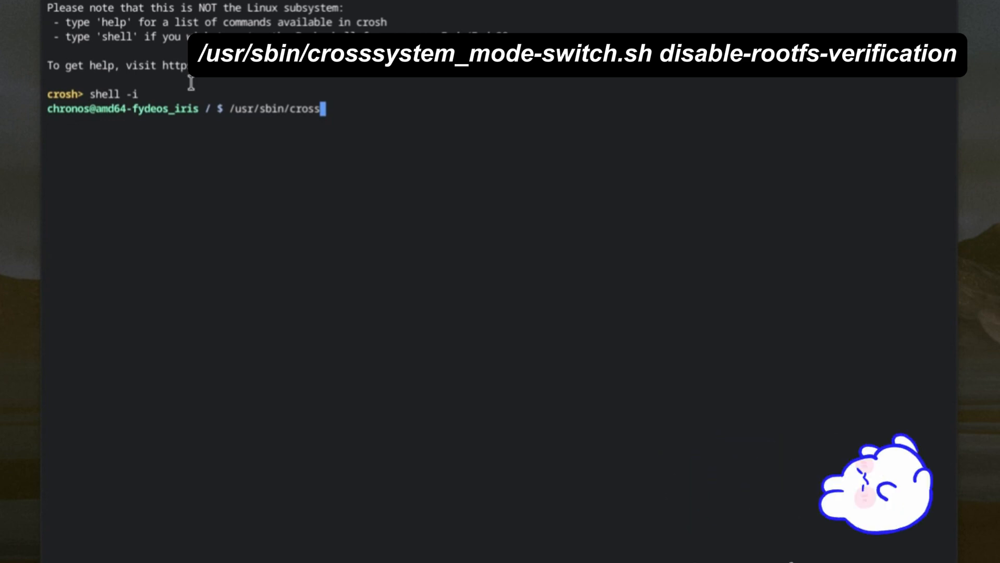
text(ys)
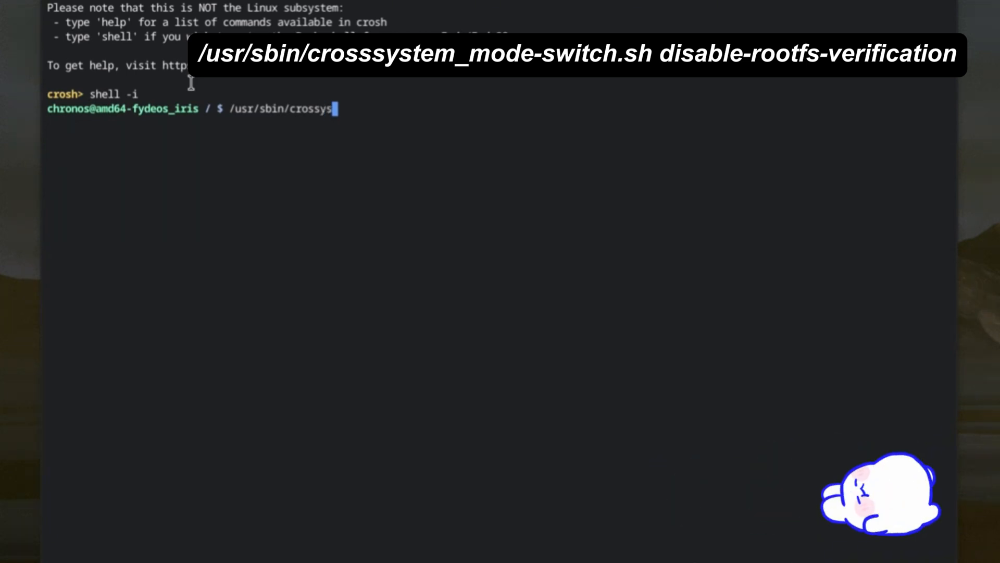
text(tem)
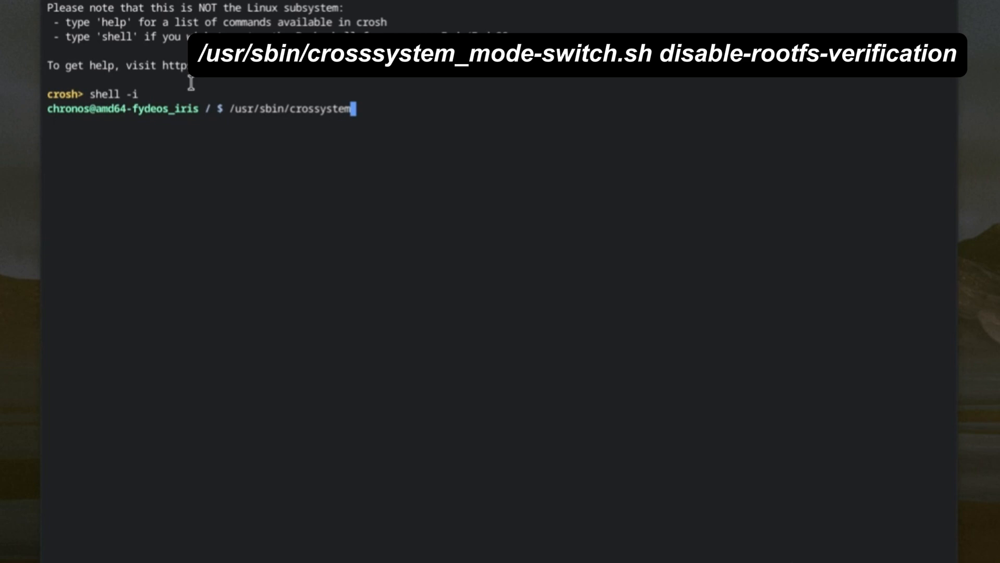
text(_mode)
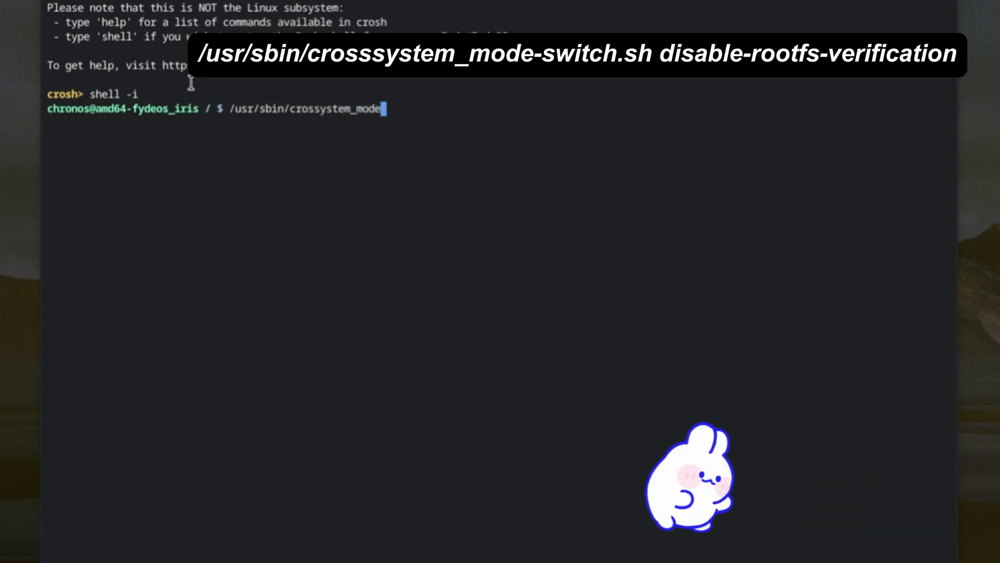
text(-switch.sh)
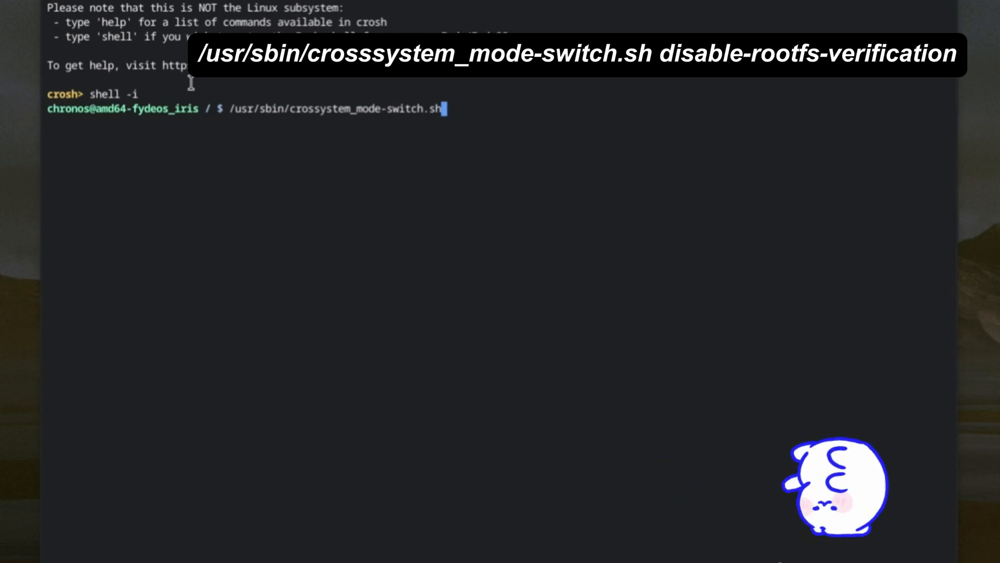
text(disa)
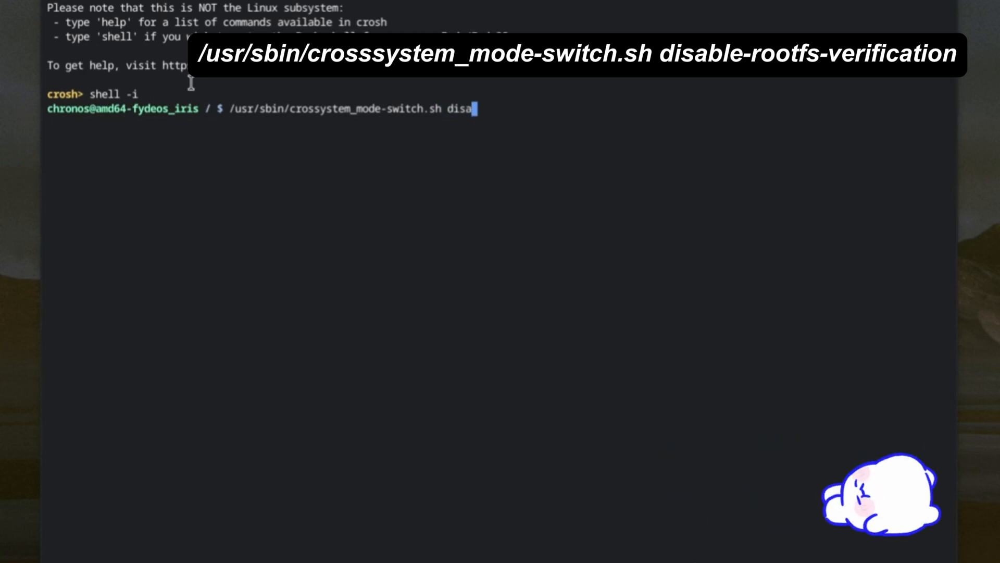
text(ble-root)
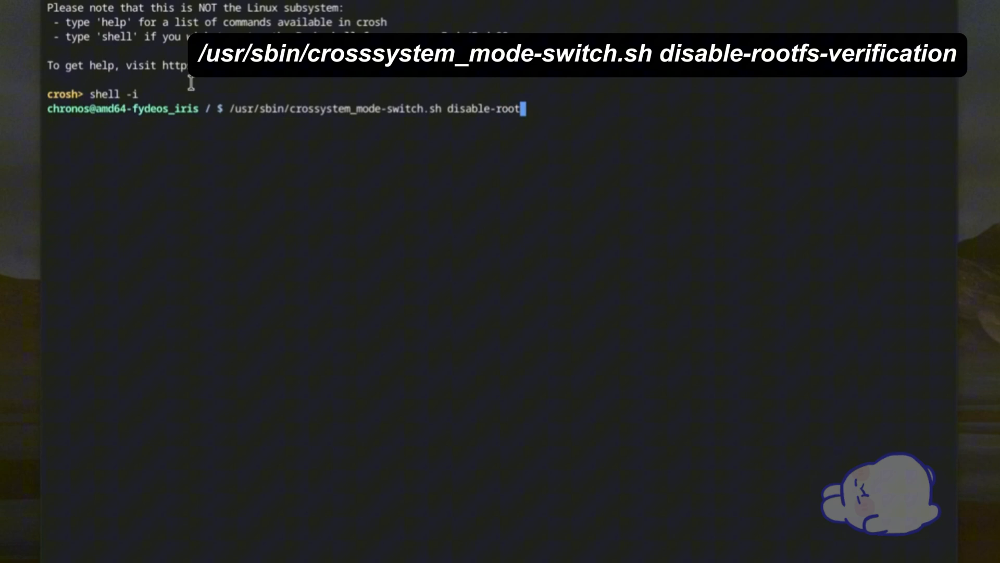
text(fs)
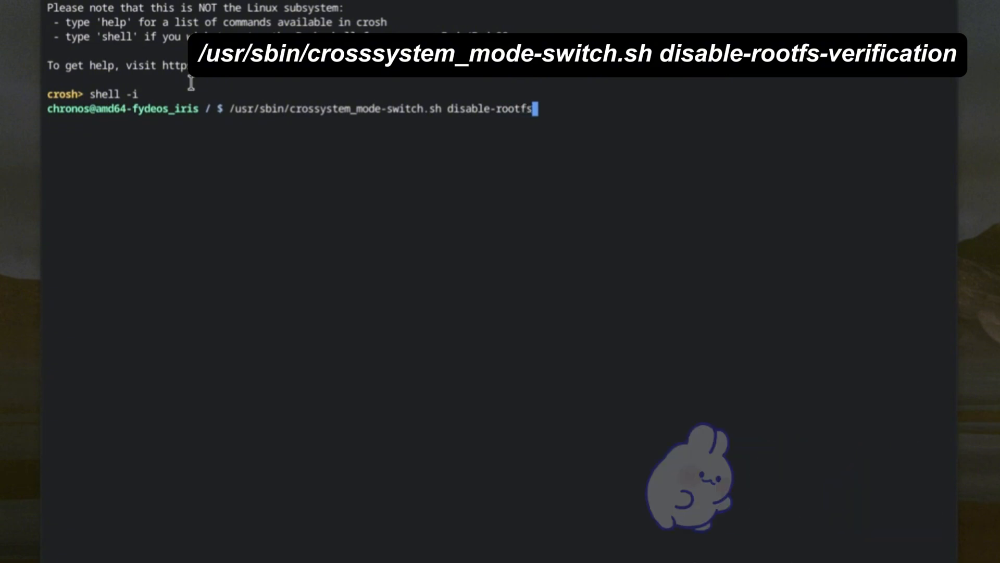
text(-veri)
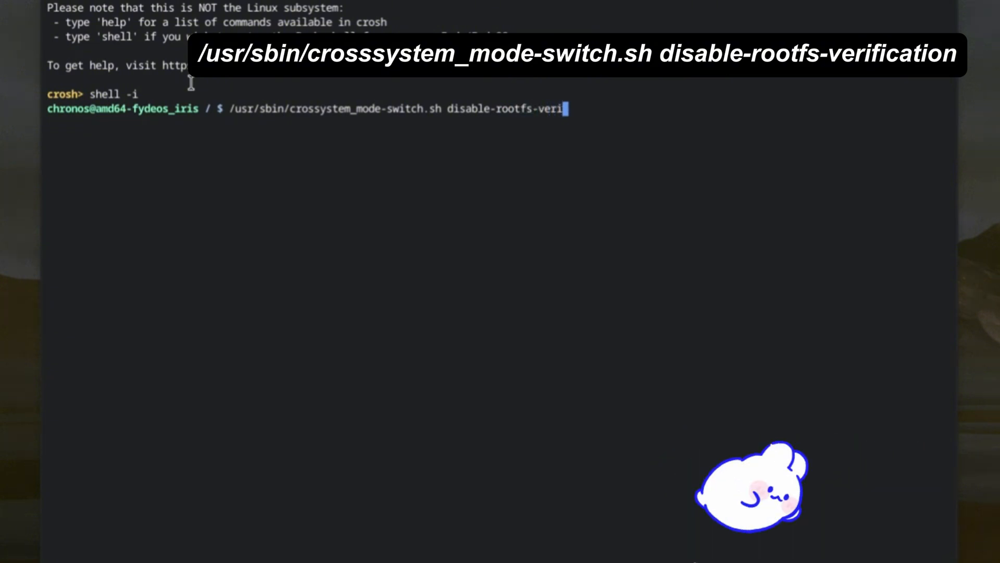
key(Return)
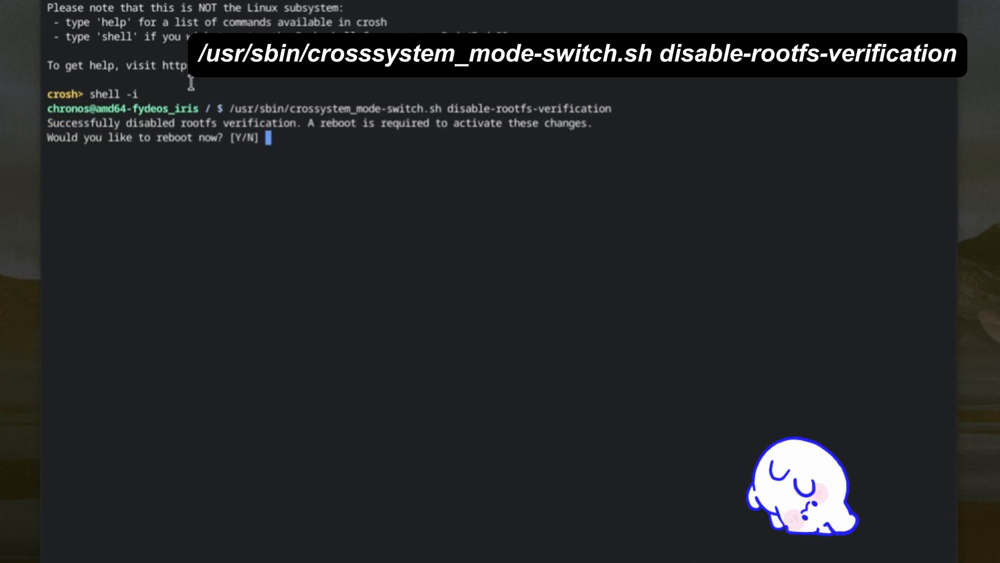
text(y)
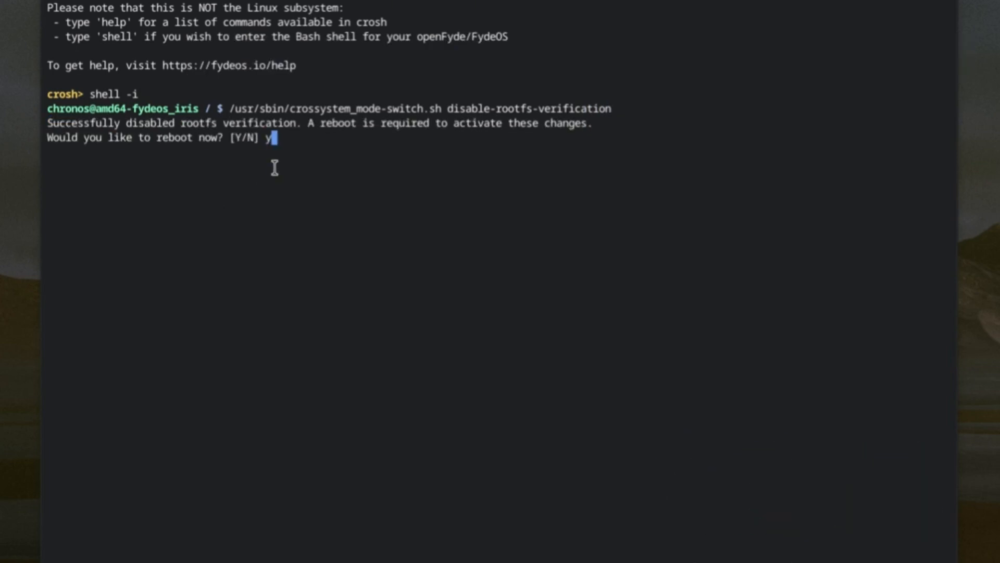
key(Return)
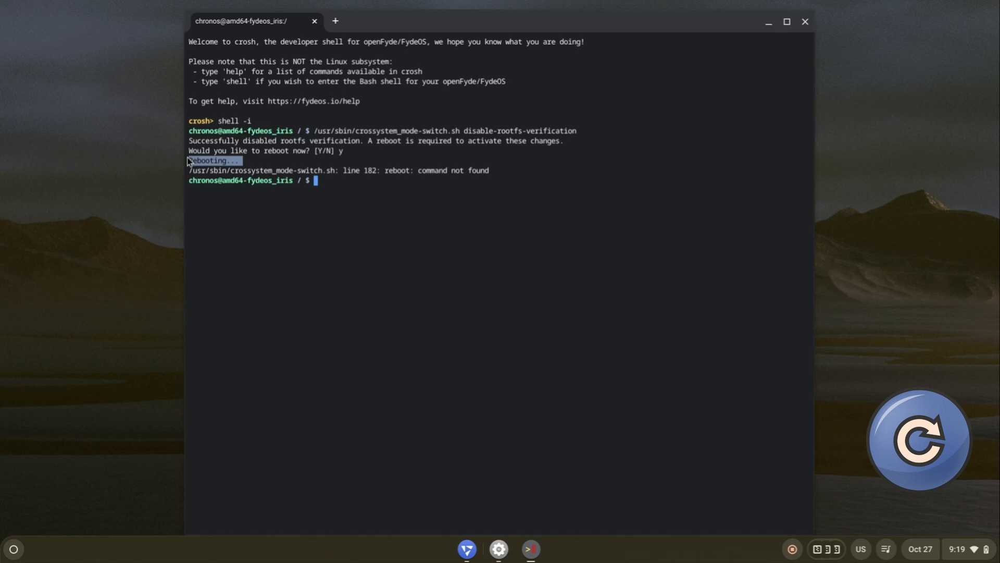
mouse_move(538, 158)
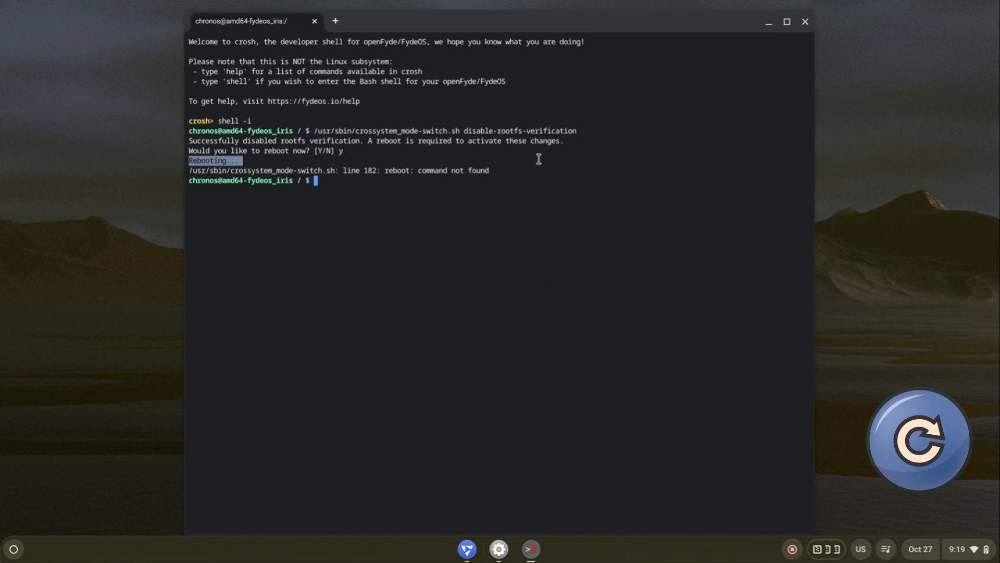
mouse_move(768, 21)
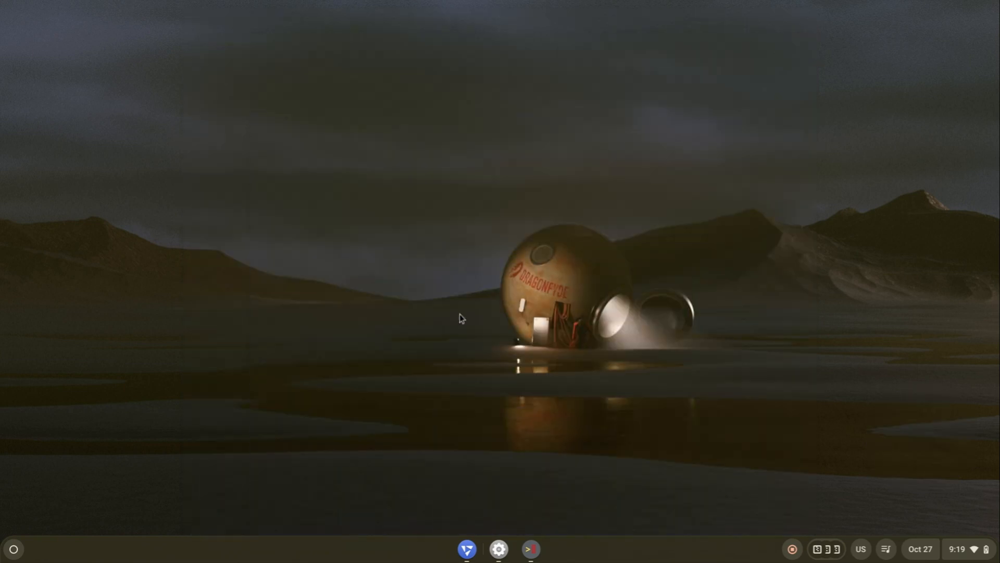
mouse_move(532, 549)
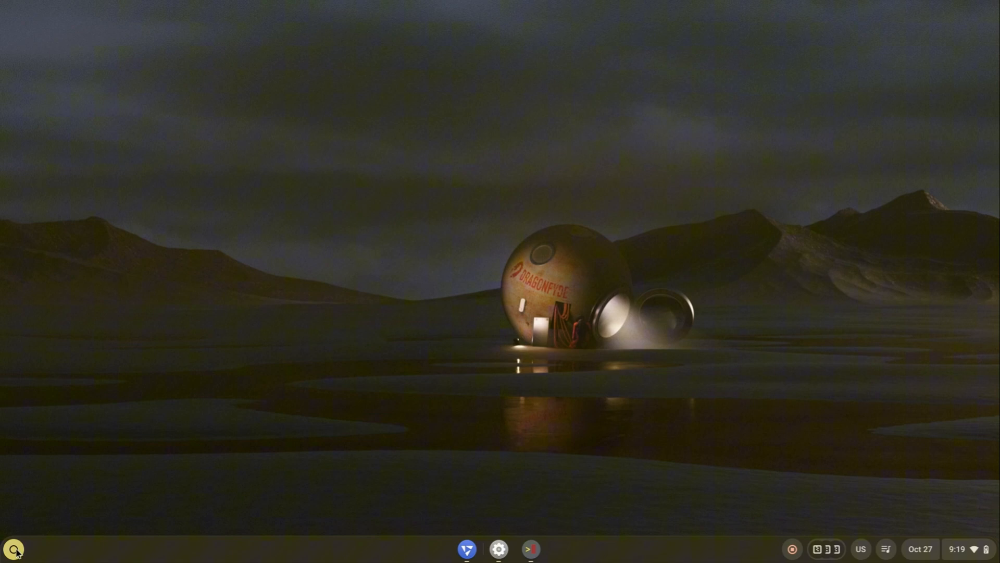
- Launch Open GApps and proceed with the Install option selected
click(13, 549)
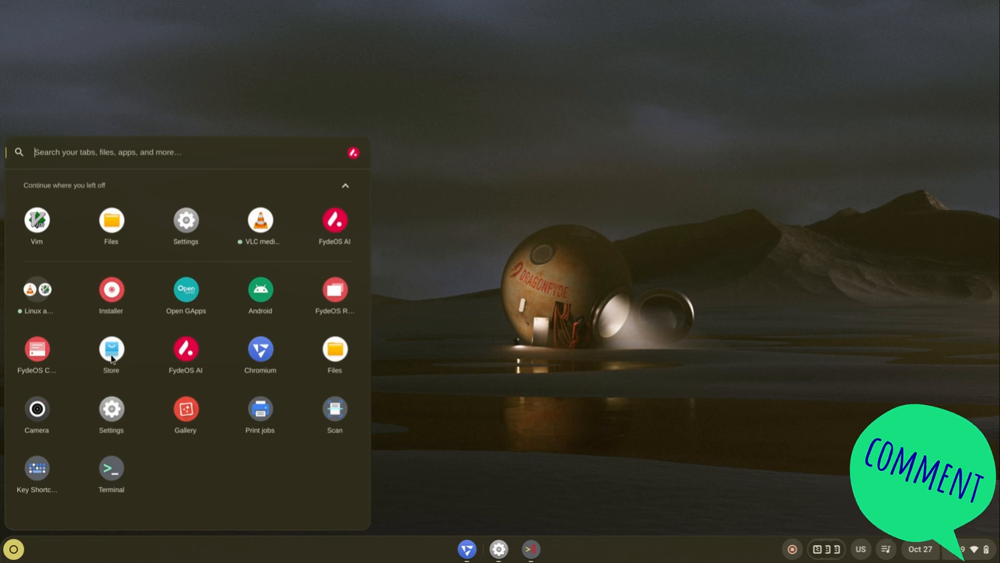
click(186, 289)
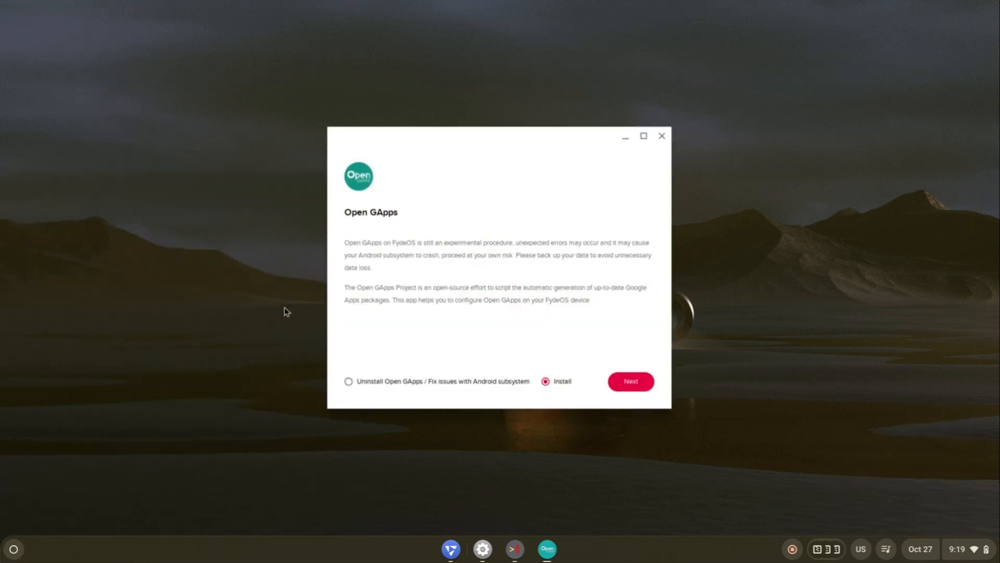
click(629, 382)
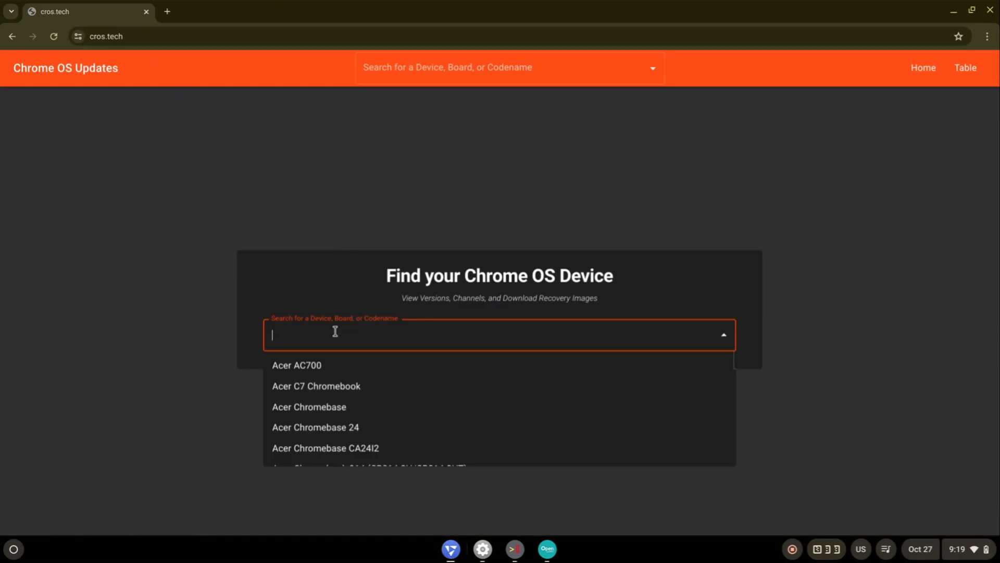
- Search cros.tech for codename atlas and load the Google Pixelbook Go device page
text(atlas)
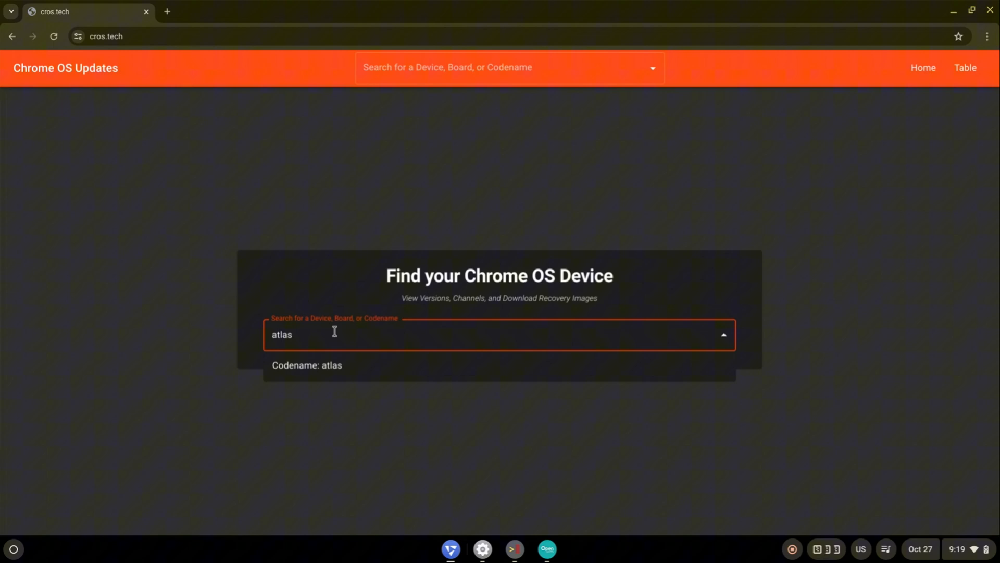
click(306, 364)
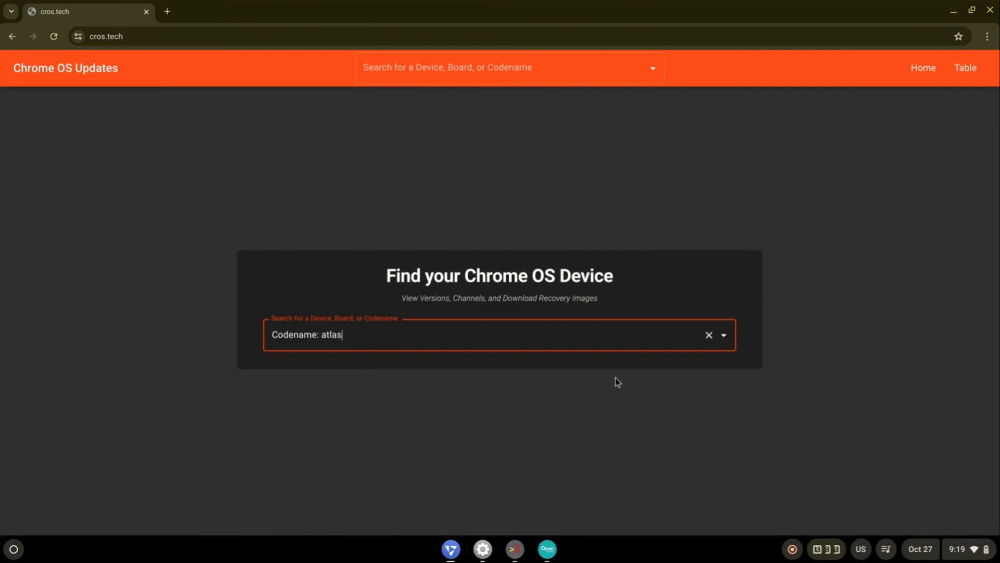
key(Return)
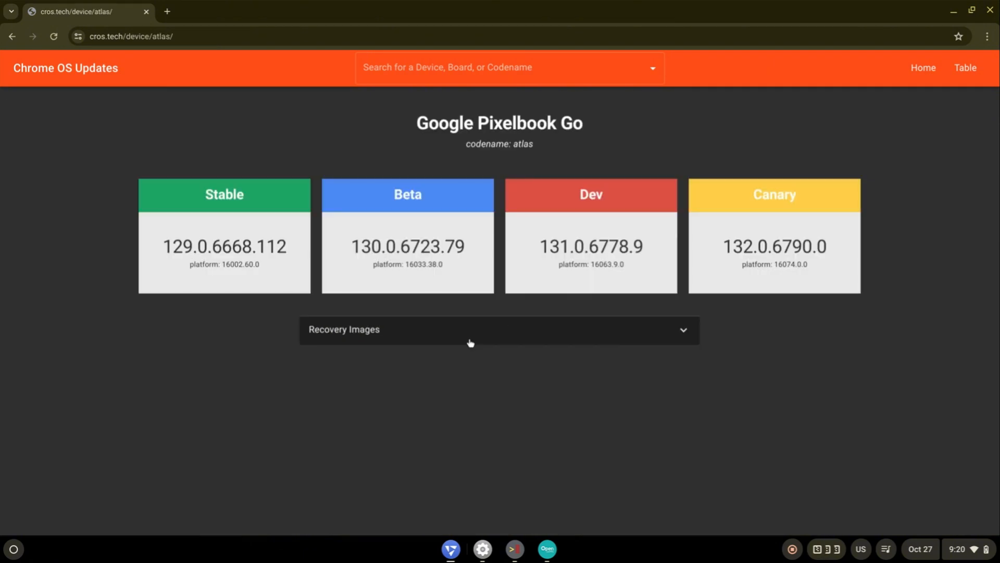
mouse_move(400, 330)
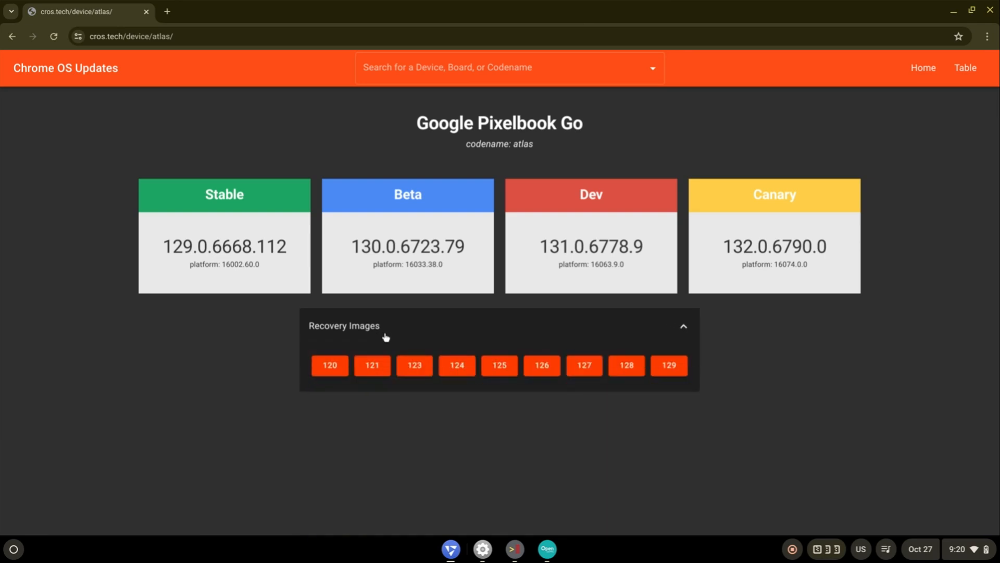
mouse_move(10, 558)
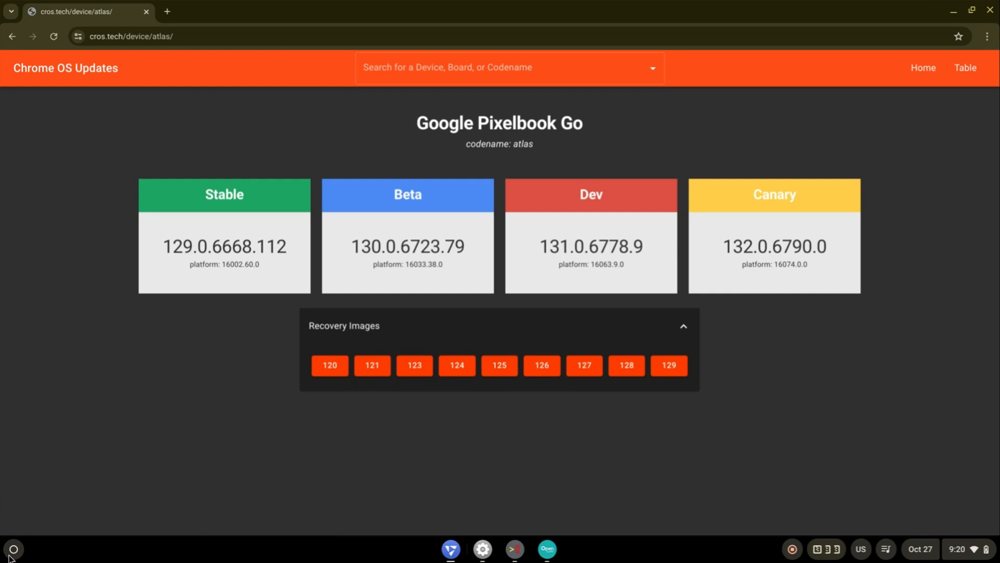
click(483, 549)
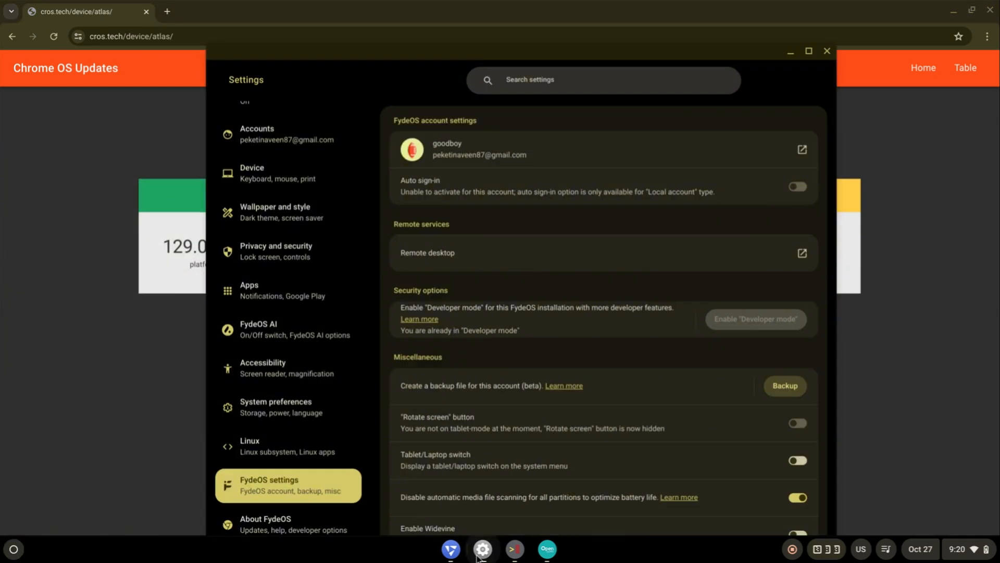
- Read Chromium version 126.0.6478.191 on About FydeOS, then close Settings
click(266, 523)
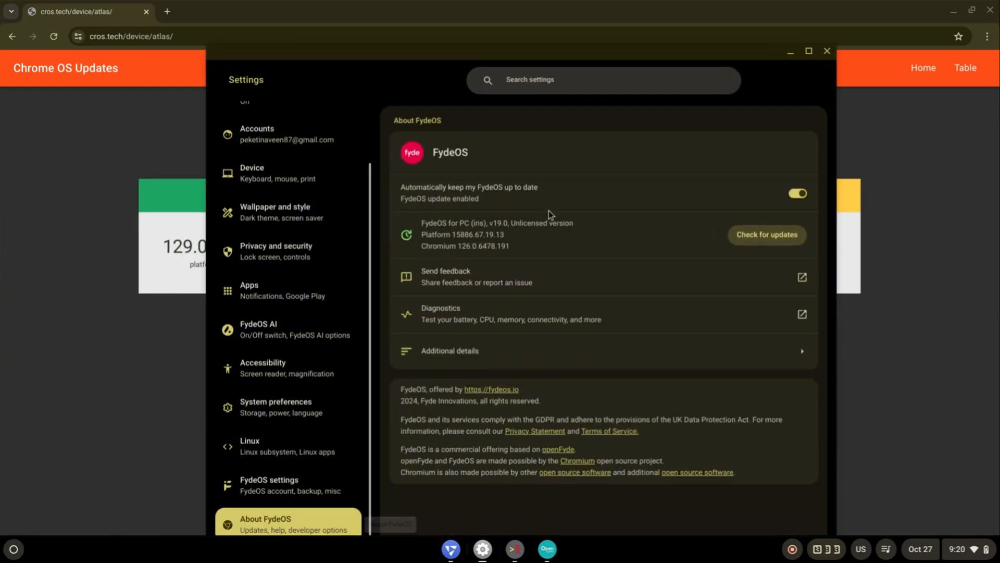
double_click(464, 246)
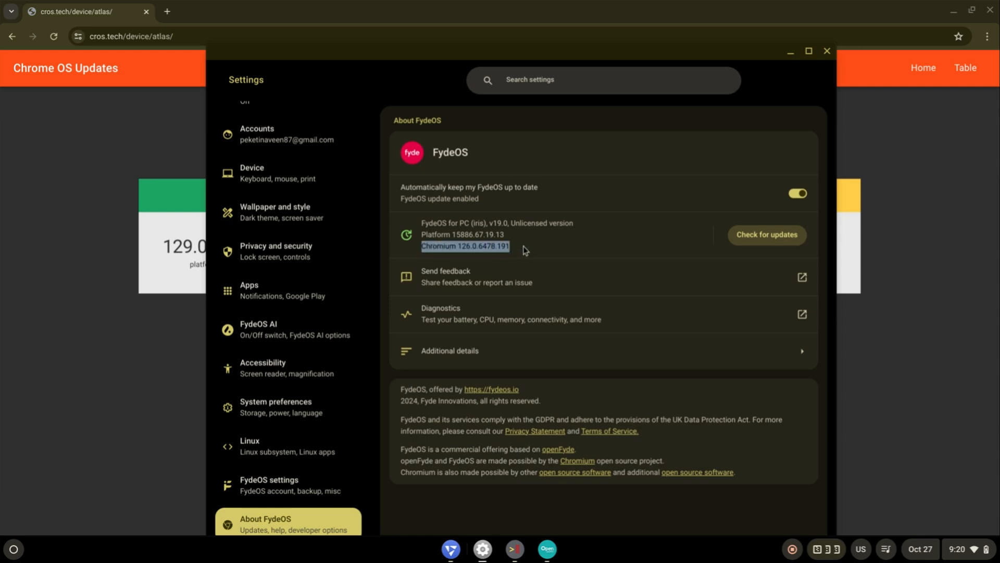
click(468, 249)
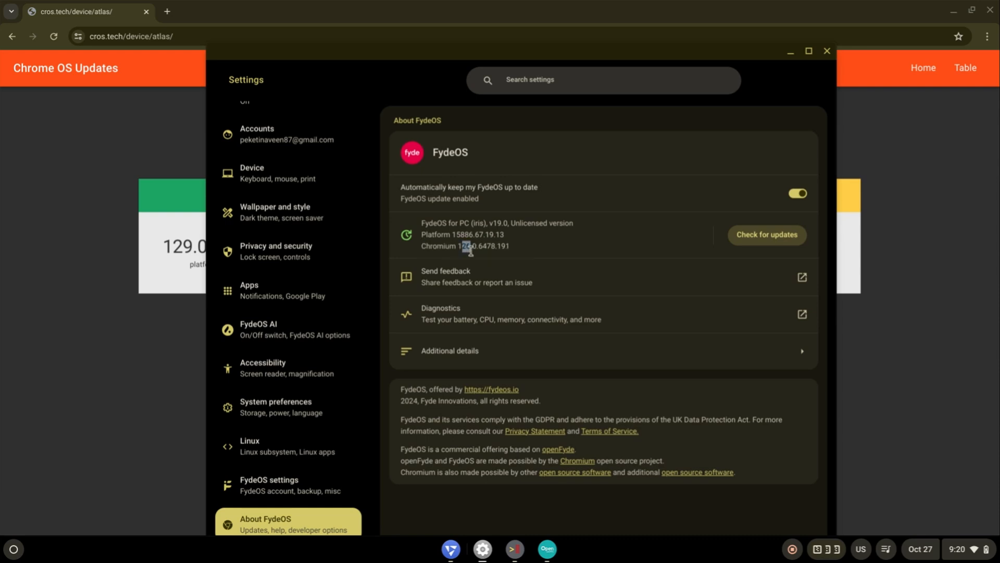
click(826, 50)
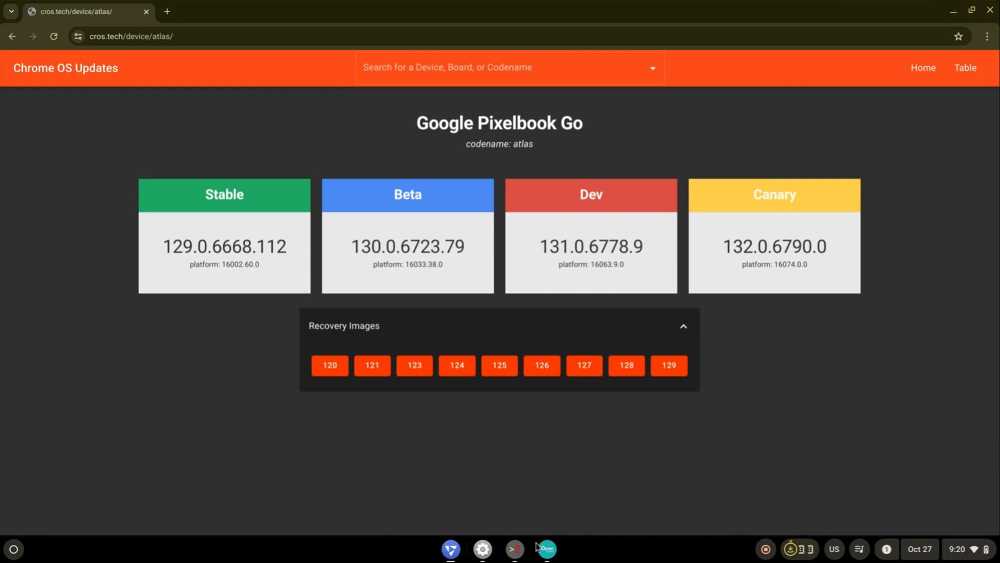
- Select the atlas recovery zip from Downloads as the Open GApps payload
click(547, 549)
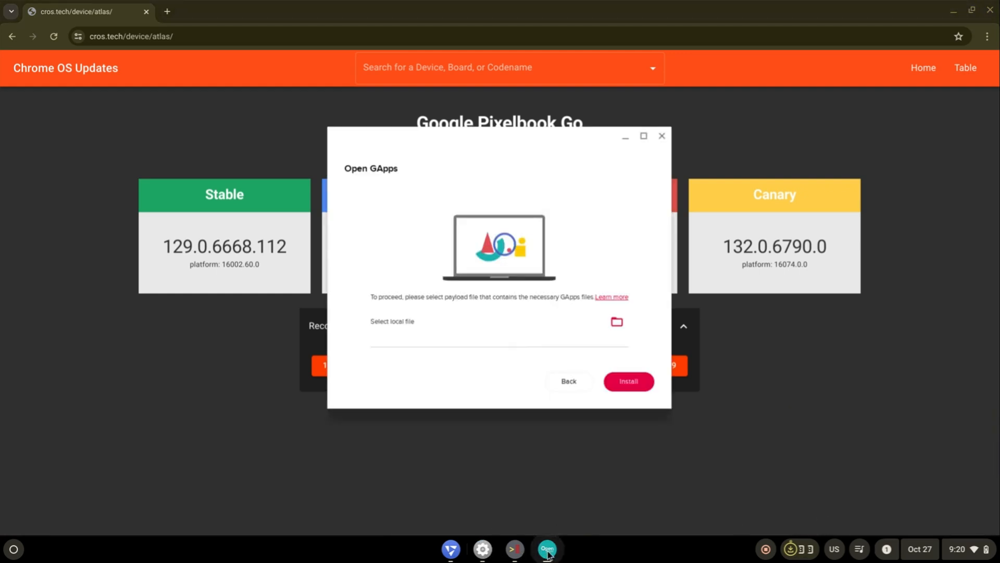
click(615, 322)
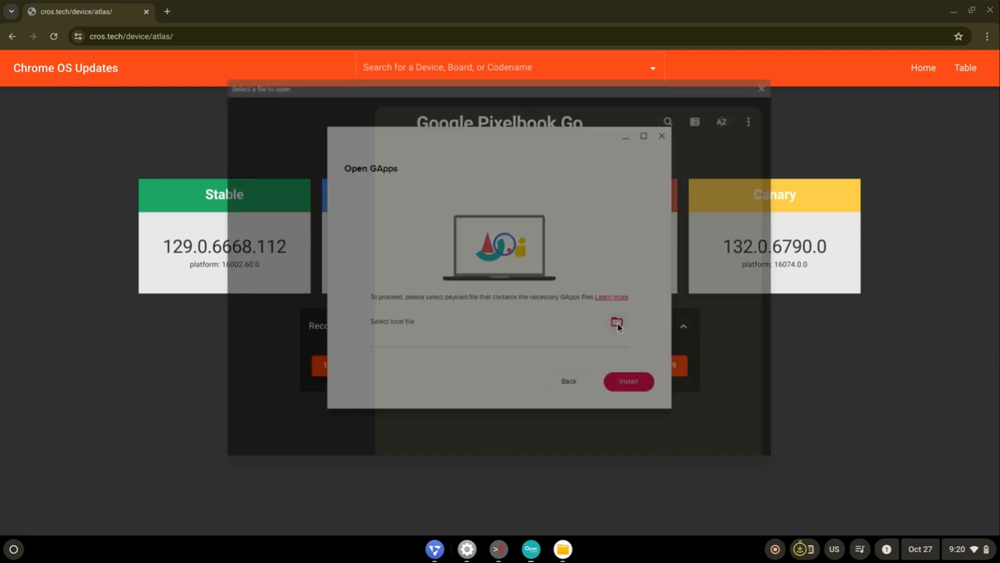
click(616, 323)
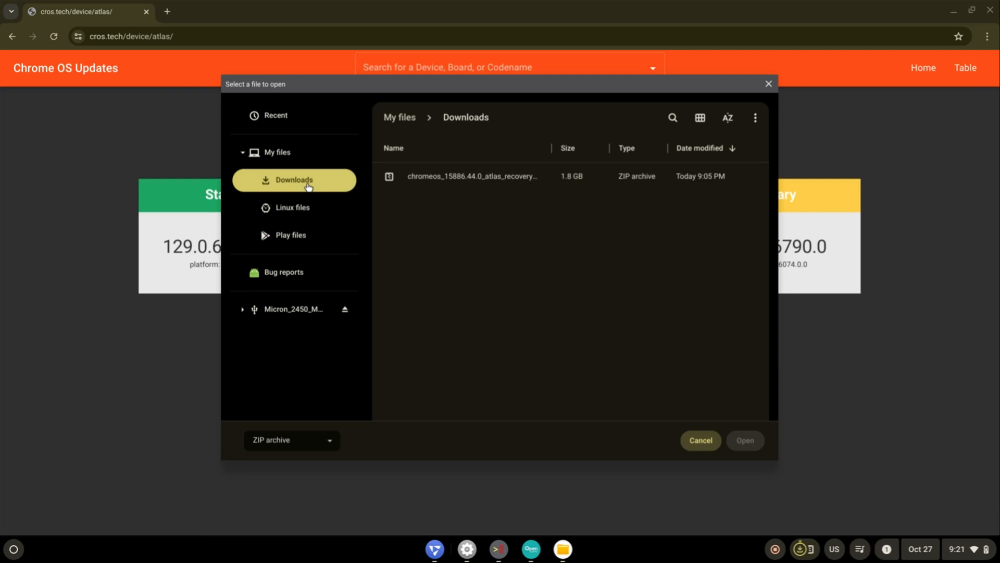
click(744, 440)
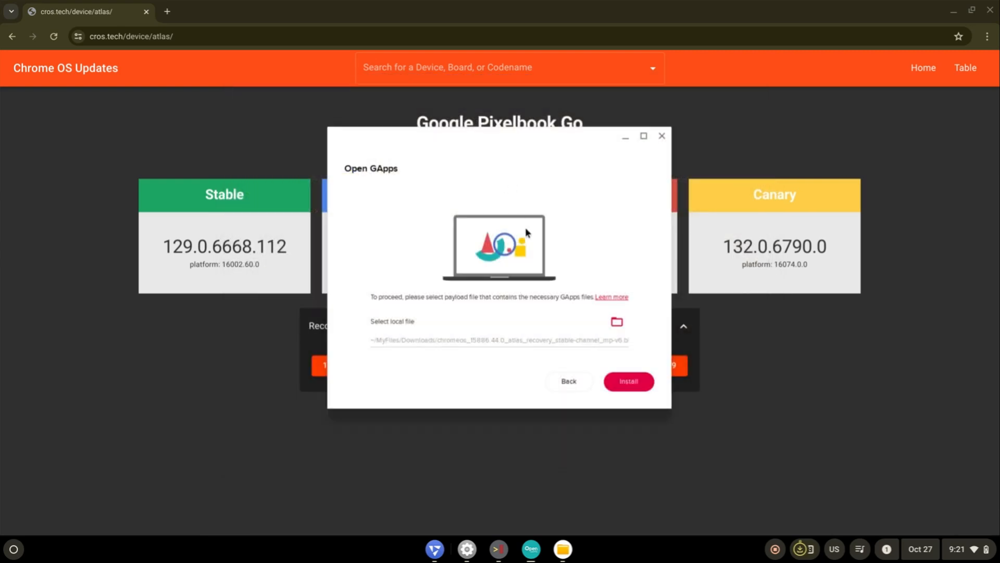
- Run the Open GApps installation and reboot FydeOS when it finishes
click(627, 381)
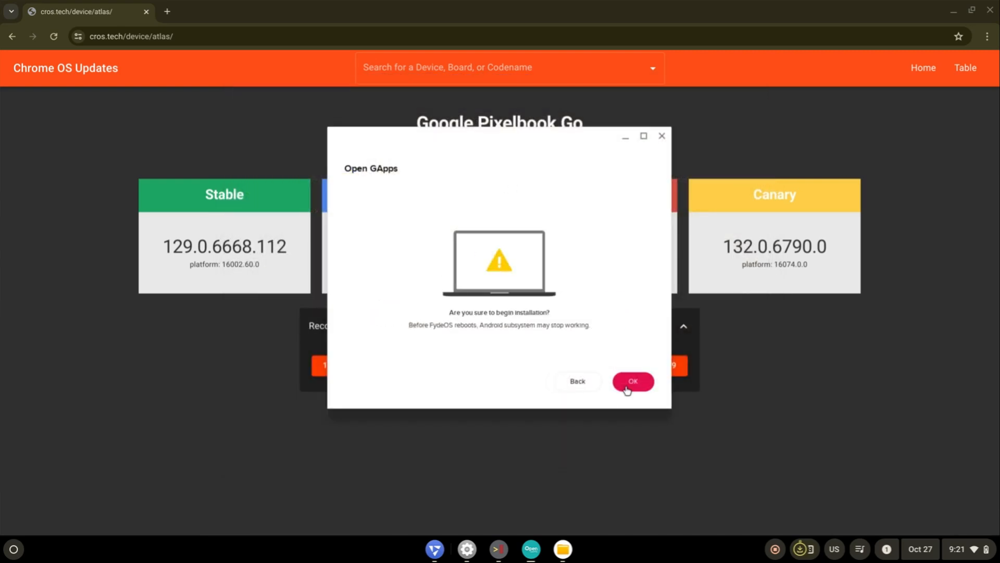
click(632, 382)
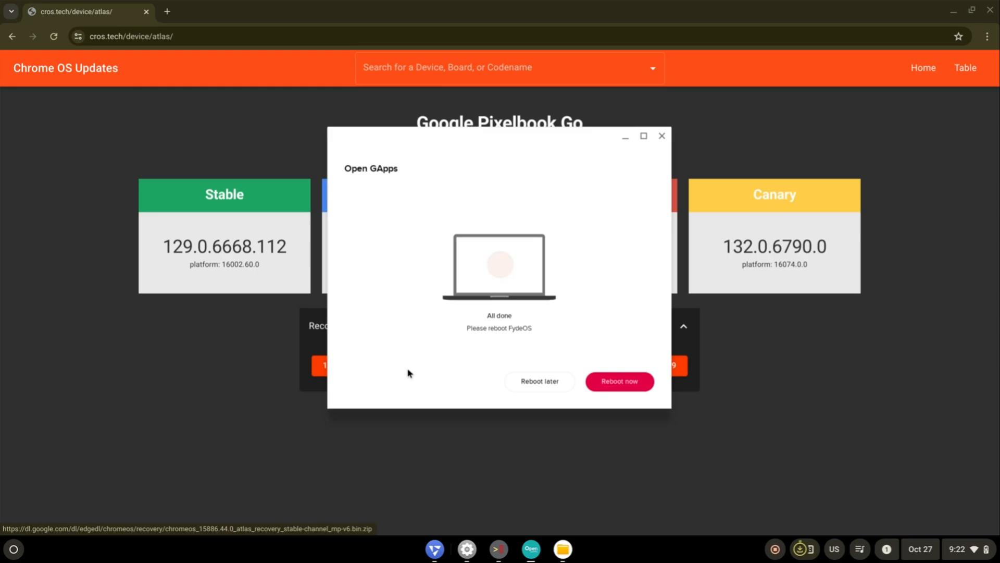
click(618, 381)
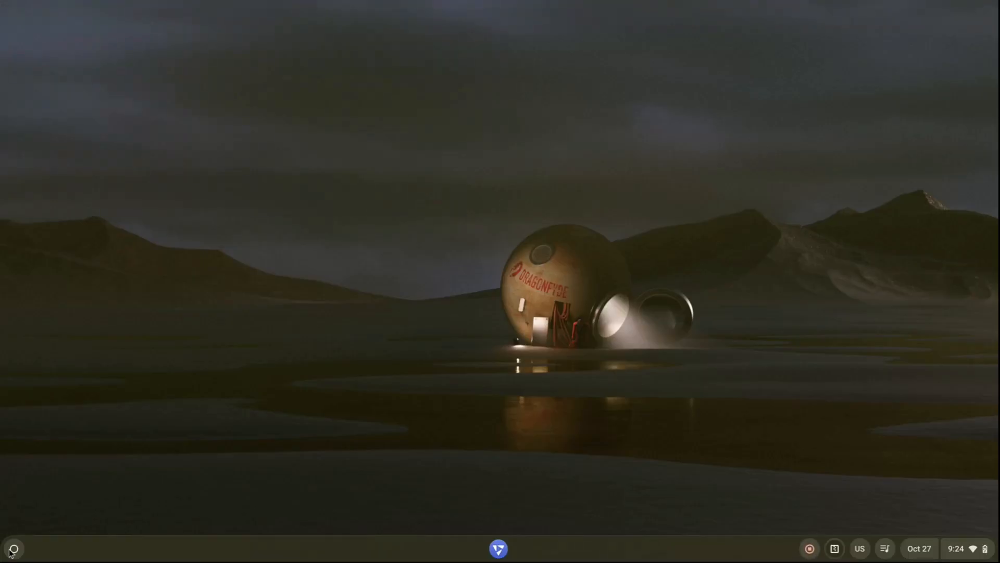
- Launch Play Store, sign in to Google, and reach the Apps home page
click(12, 549)
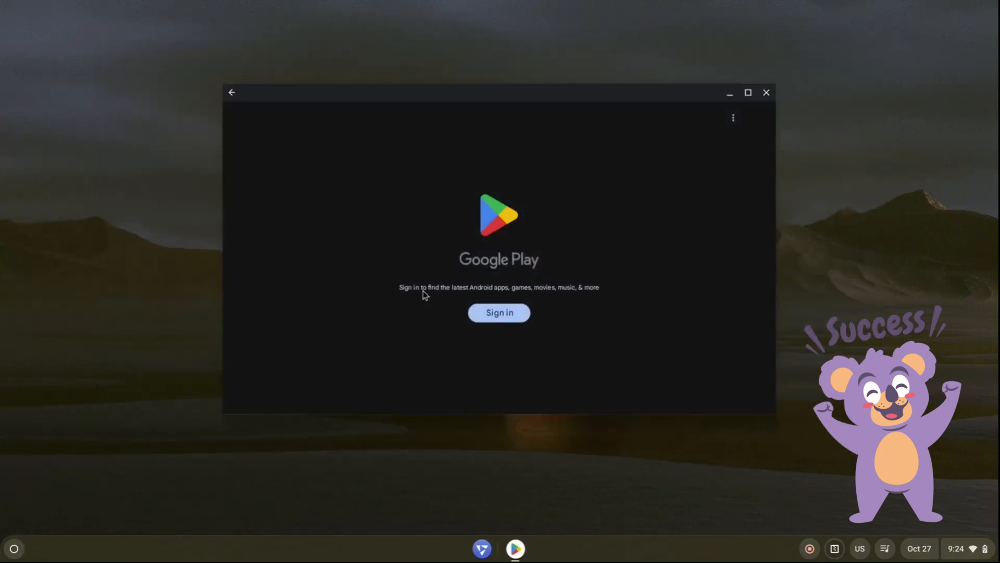
click(499, 313)
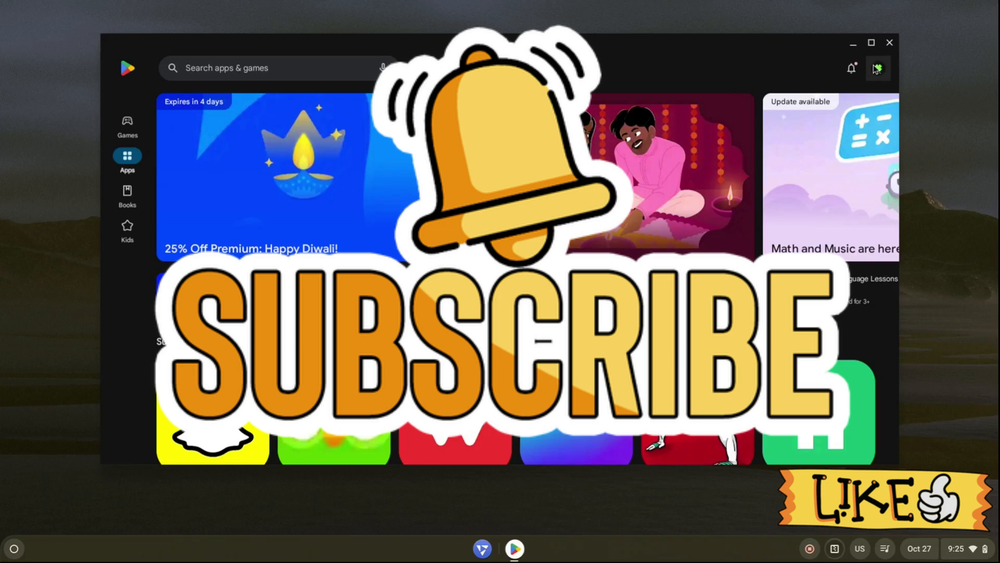
click(878, 69)
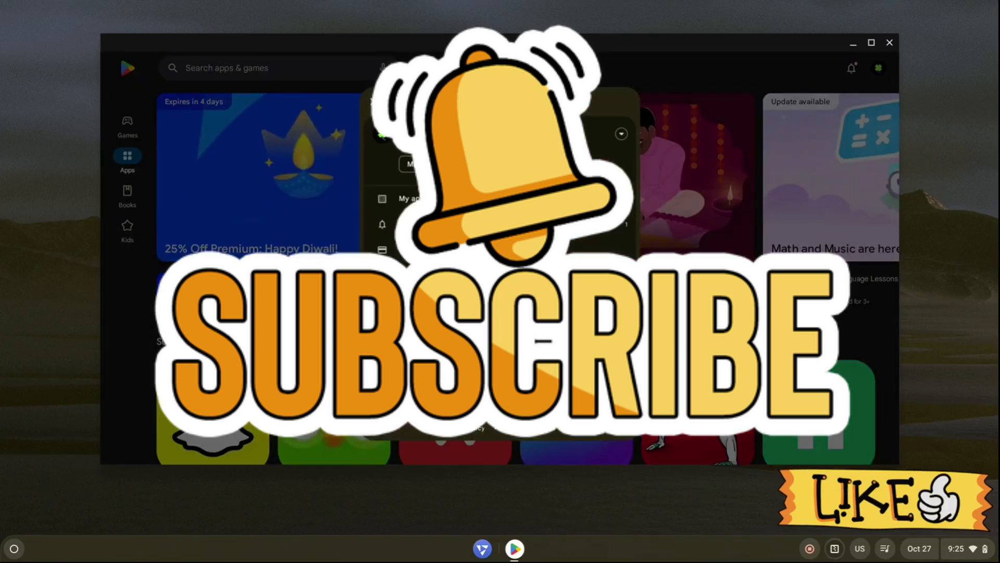